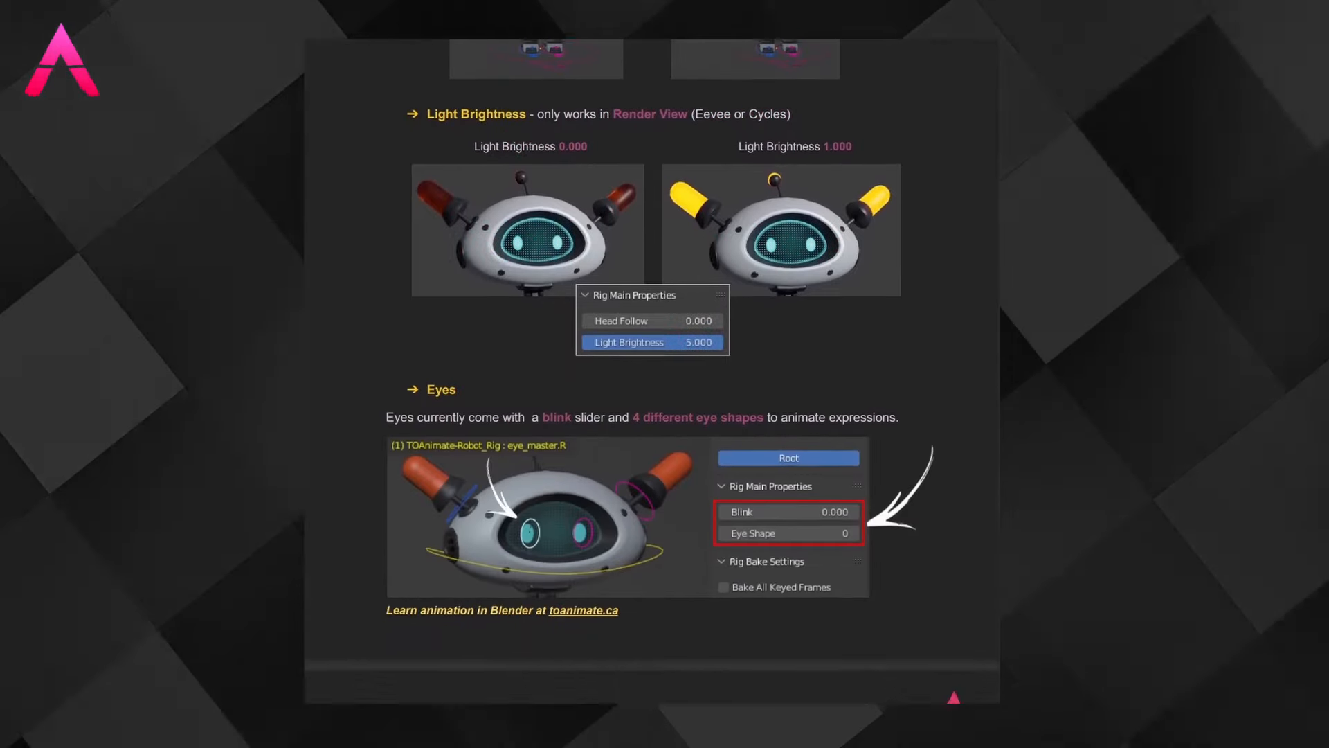
scroll("down", 3)
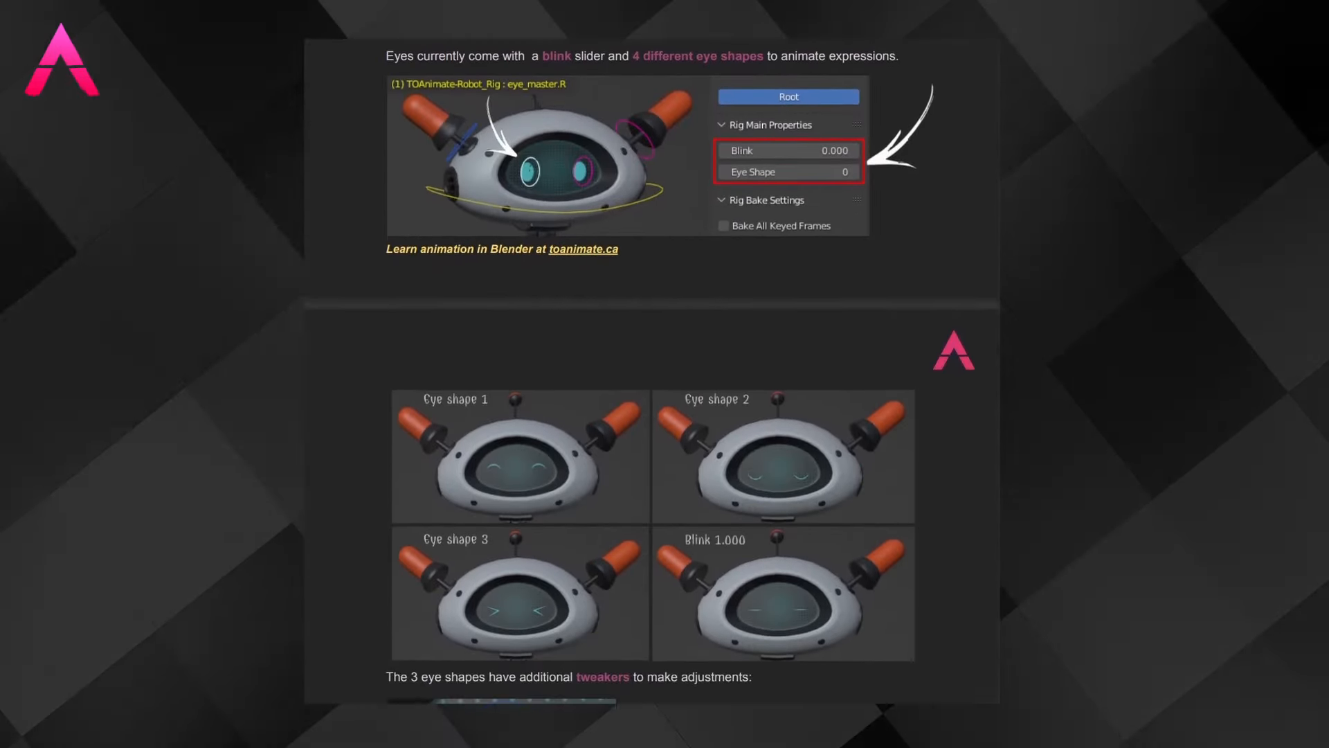
scroll("down", 3)
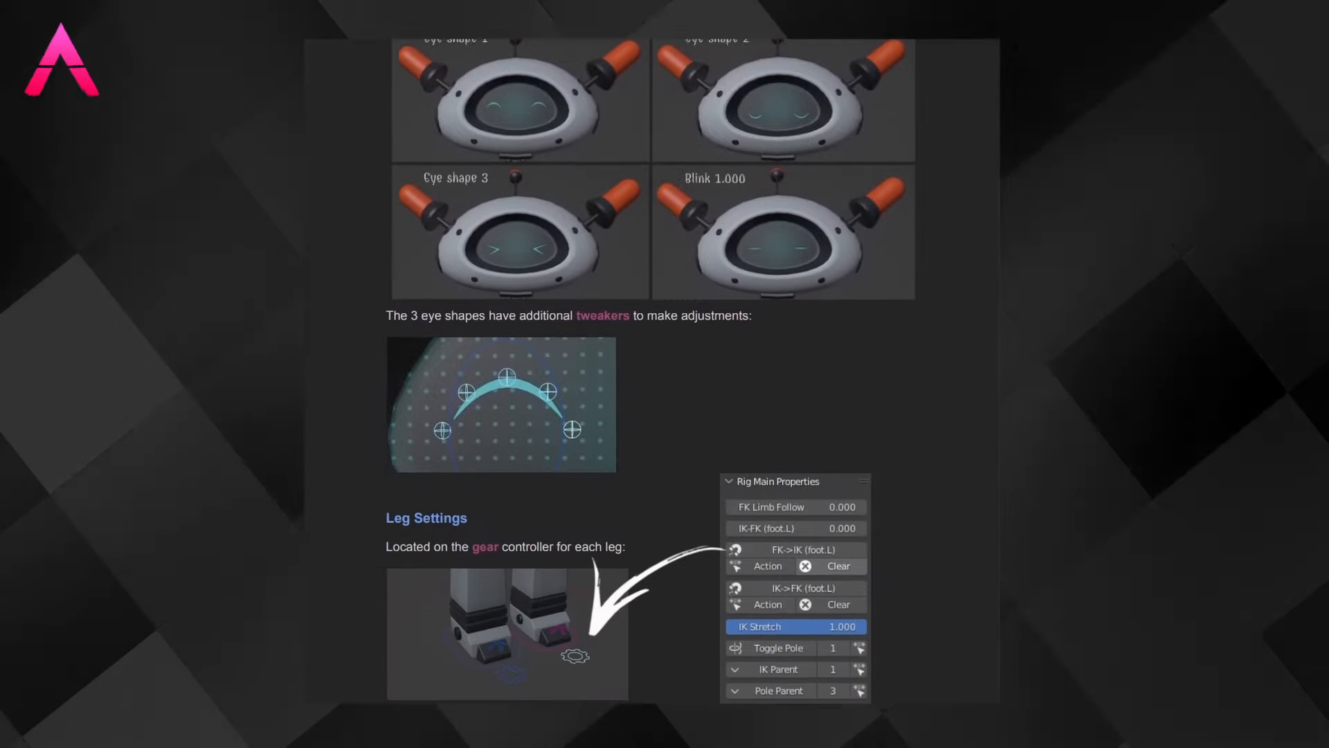
scroll("down", 3)
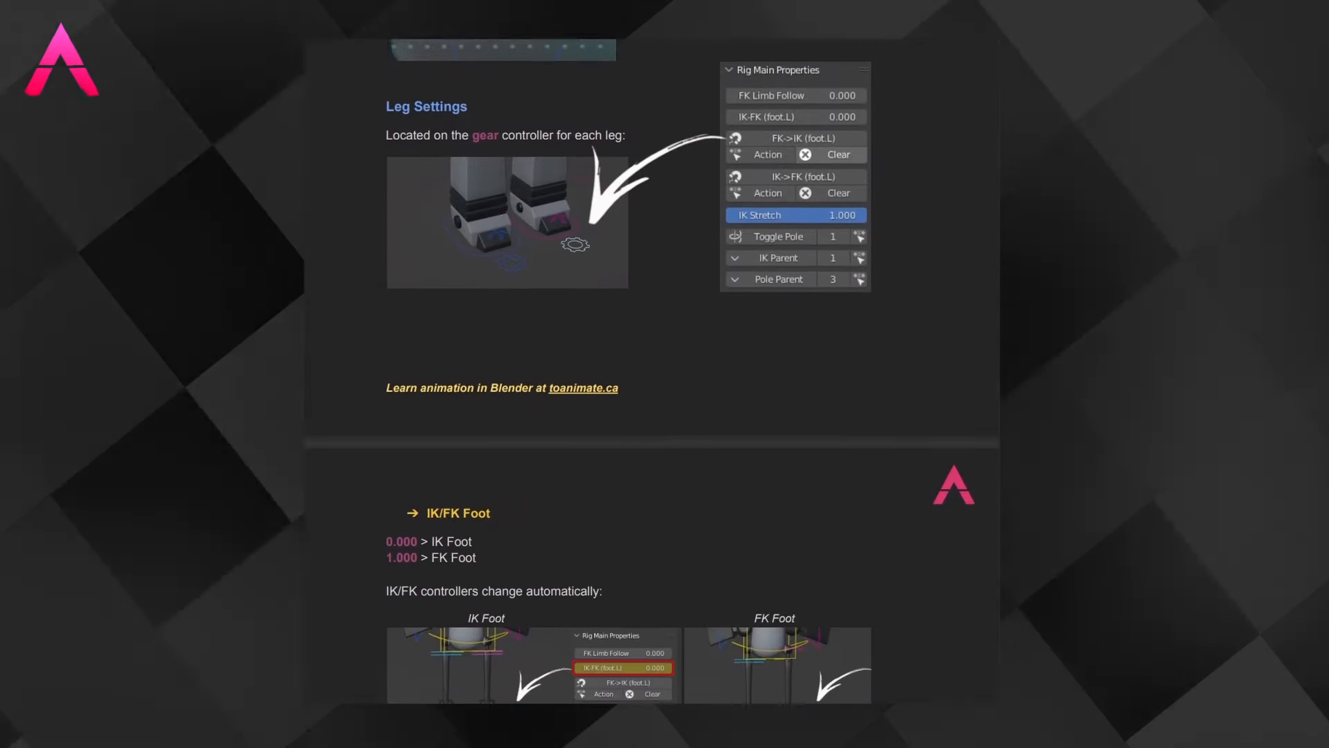
scroll("down", 3)
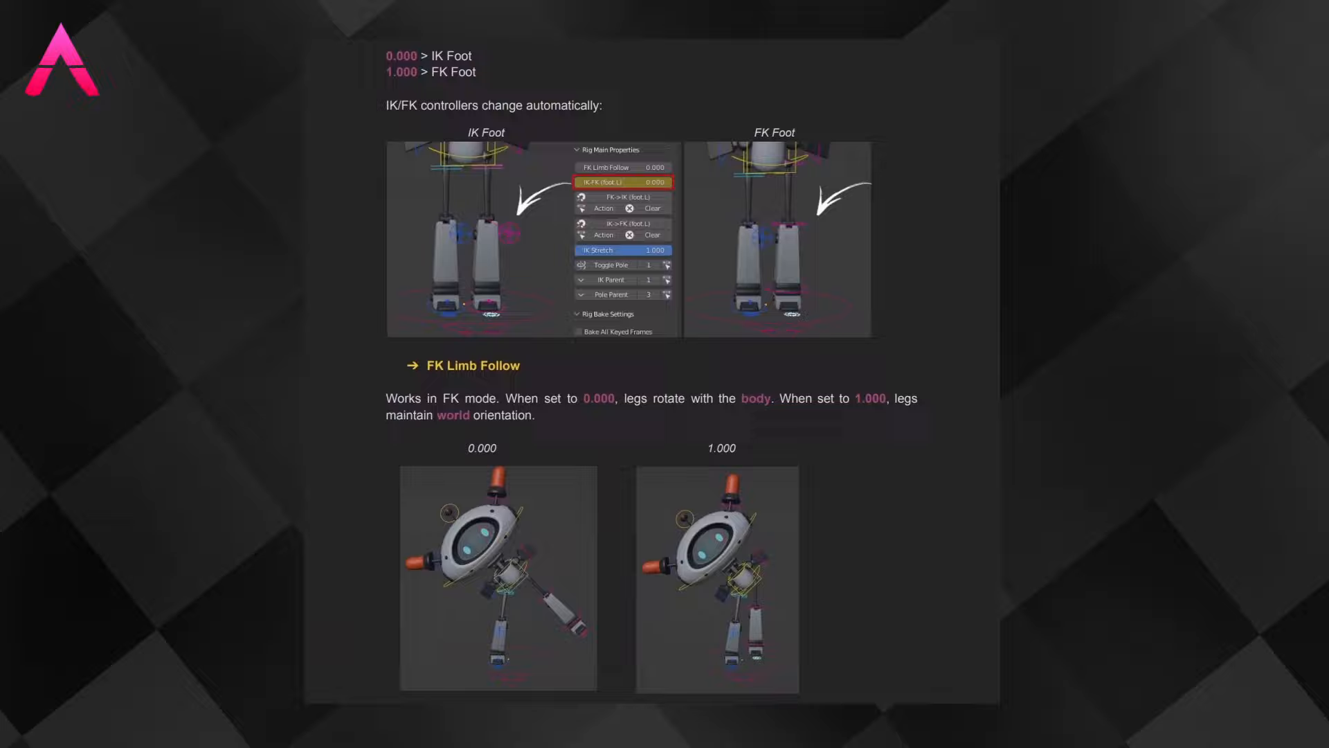